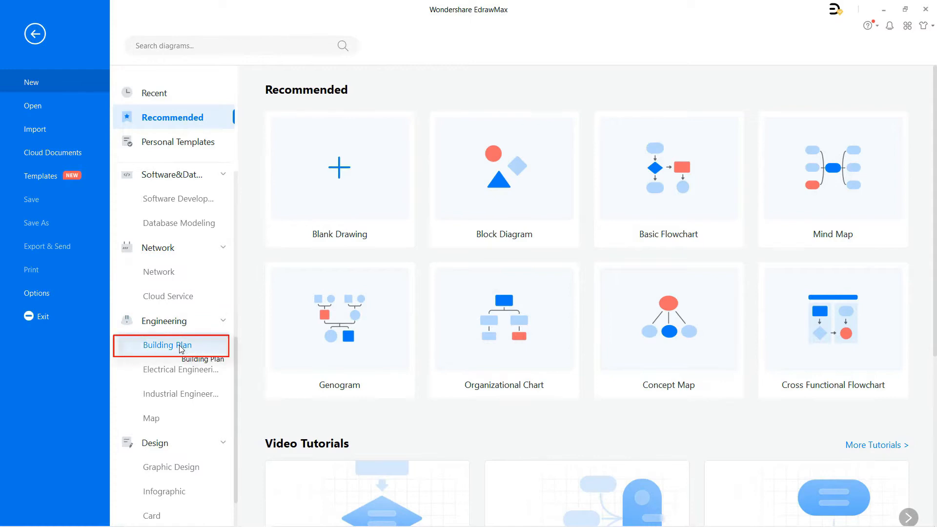
Create a new blank Building Plan drawing from the Engineering category
{"action": "left_click", "coordinate": [170, 345]}
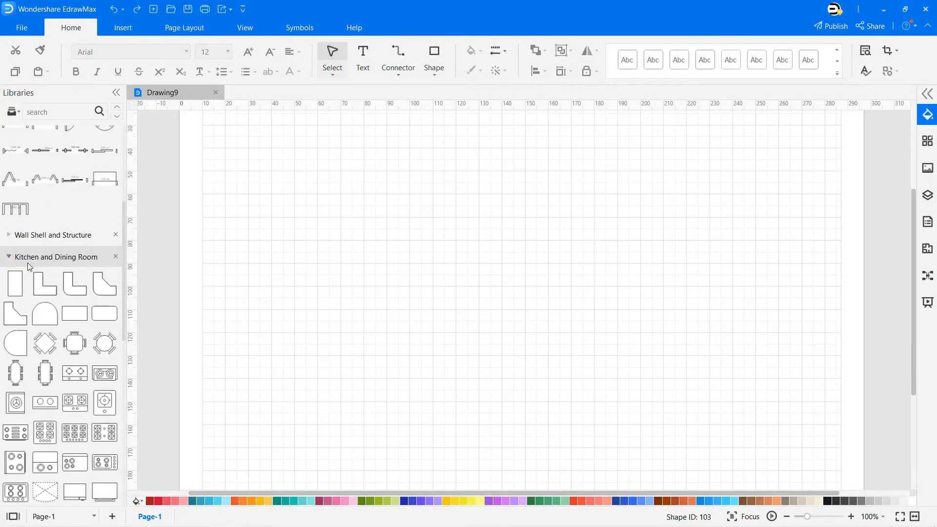
Build the rectangular outer office walls from the Wall Shell and Structure library
{"action": "left_click", "coordinate": [53, 234]}
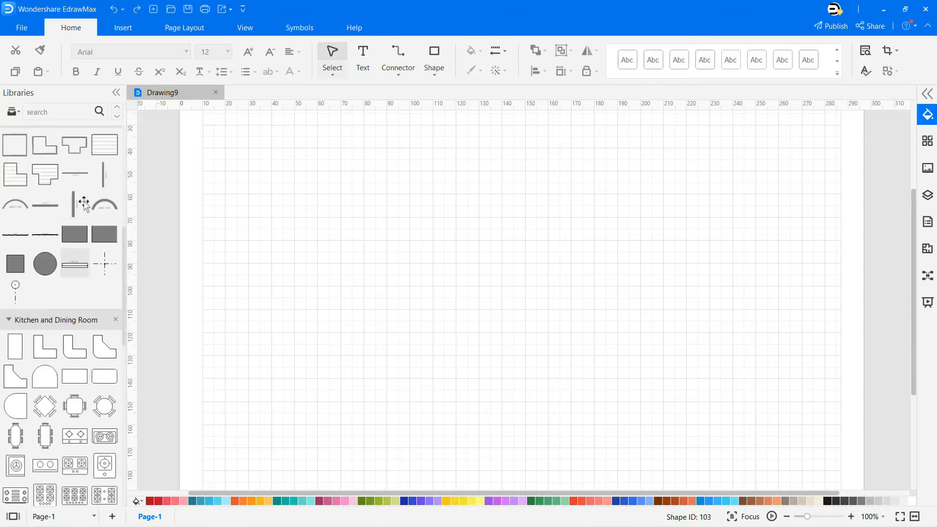
{"action": "left_click_drag", "start_coordinate": [75, 173], "coordinate": [431, 185]}
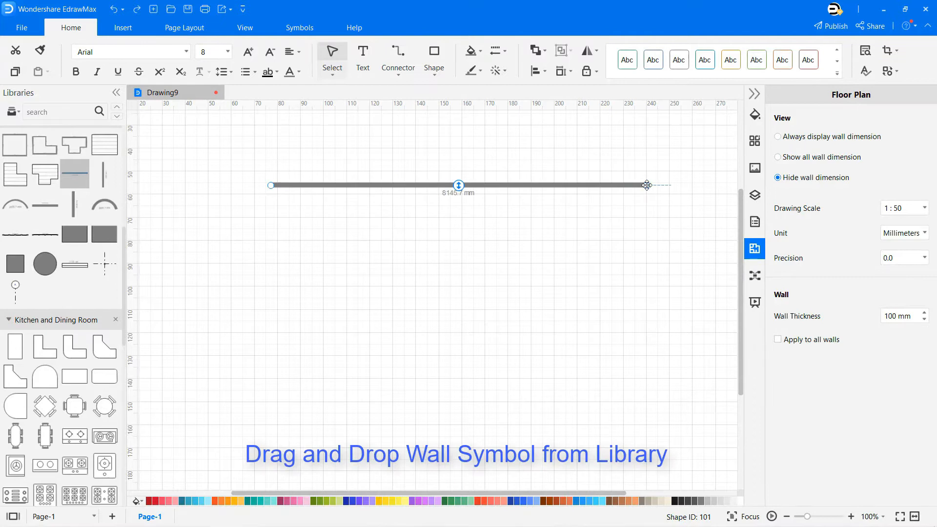
{"action": "left_click_drag", "start_coordinate": [647, 184], "coordinate": [655, 190]}
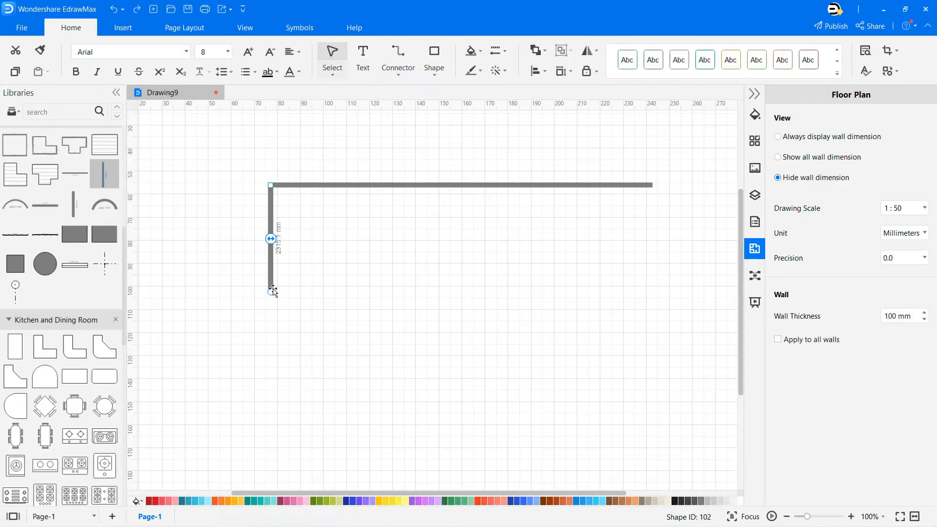
{"action": "left_click_drag", "start_coordinate": [273, 292], "coordinate": [269, 321]}
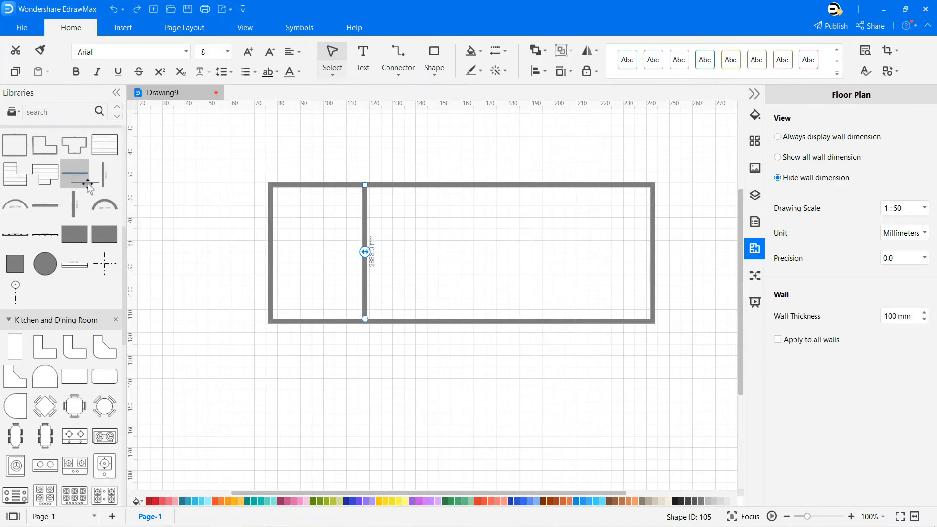
Add interior partition walls and label the first room 'CONFERENCE HALL'
{"action": "left_click_drag", "start_coordinate": [365, 251], "coordinate": [509, 251]}
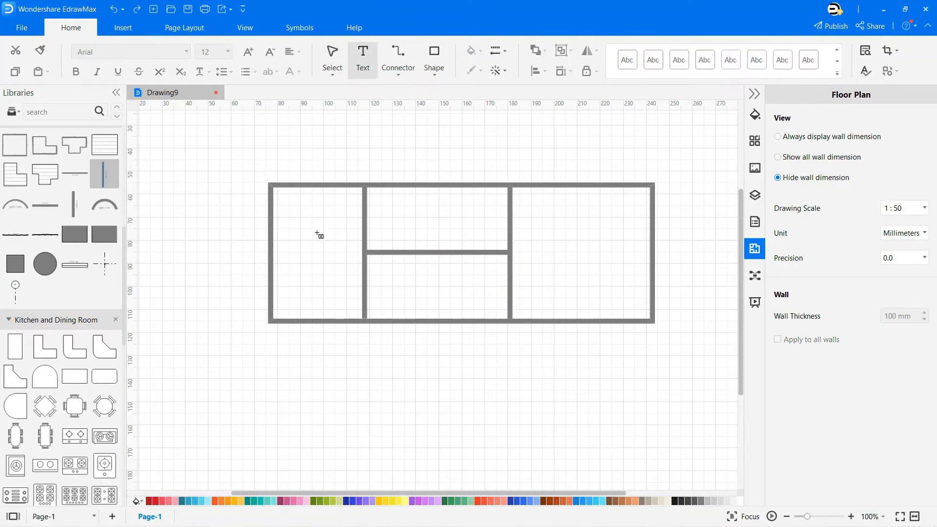
{"action": "type", "text": "CONFERENCE HALL"}
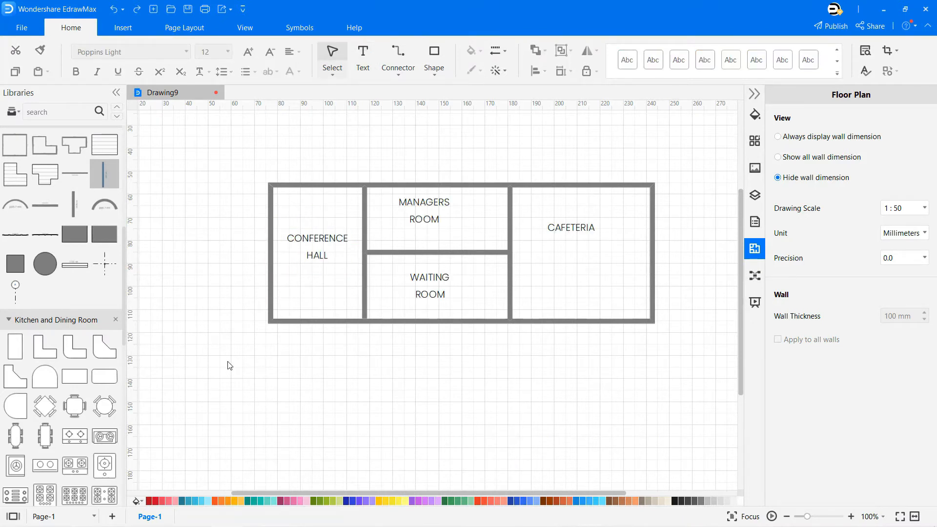
{"action": "left_click", "coordinate": [511, 253]}
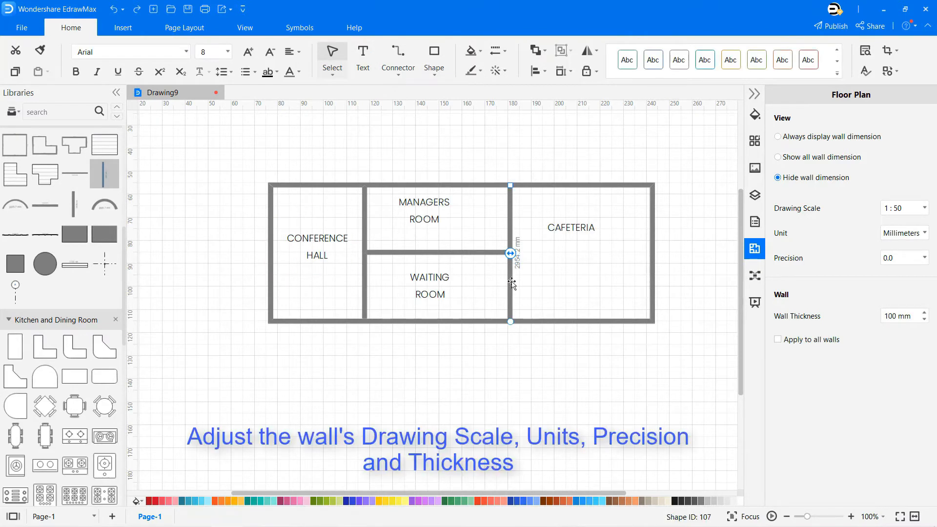
Set the floor plan unit to Meters with 0.000 precision at 1:50 scale
{"action": "left_click", "coordinate": [925, 208]}
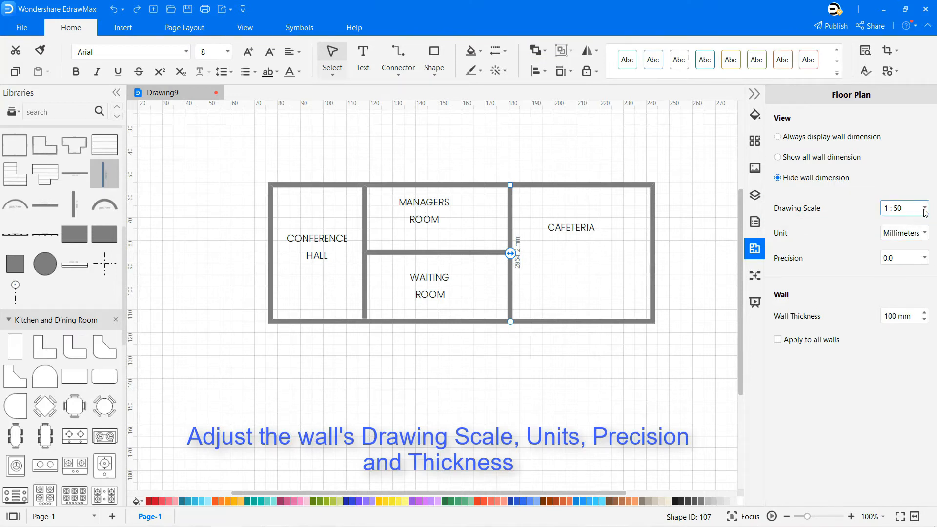
{"action": "left_click", "coordinate": [905, 233]}
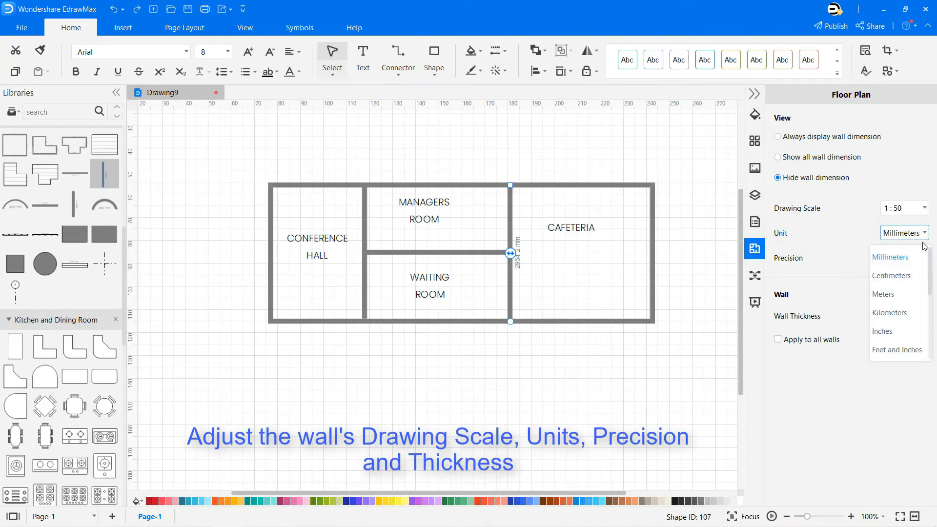
{"action": "left_click", "coordinate": [884, 293]}
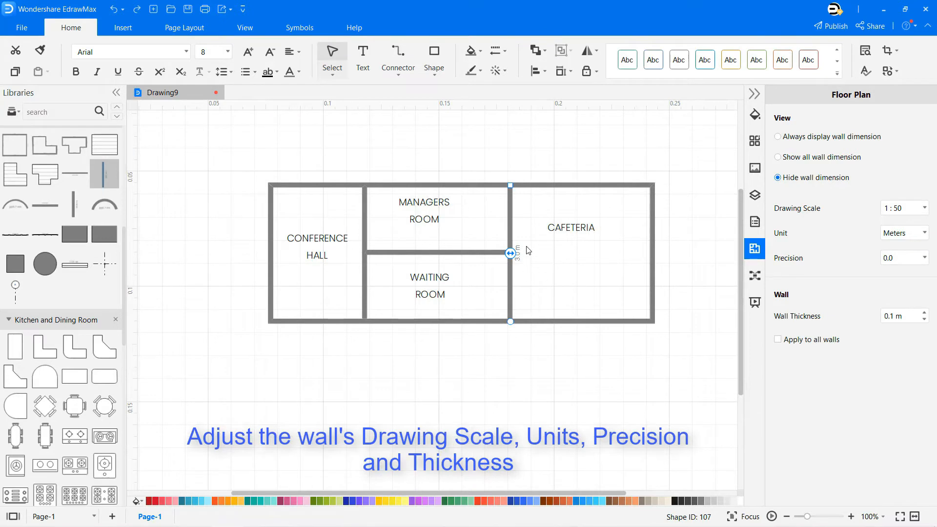
{"action": "left_click", "coordinate": [922, 258]}
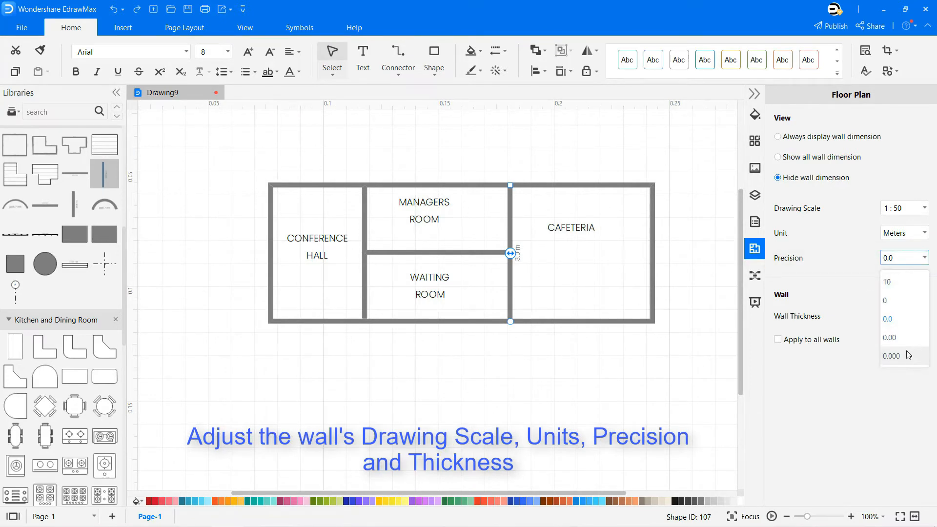
{"action": "left_click", "coordinate": [891, 356]}
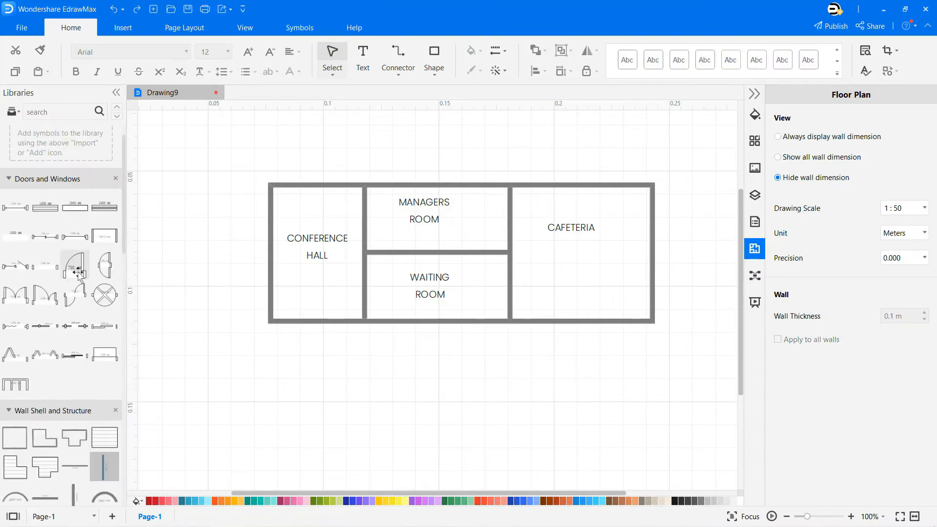
Place a door on the Conference Hall's left wall and continue adding doors and windows
{"action": "left_click_drag", "start_coordinate": [75, 264], "coordinate": [276, 248]}
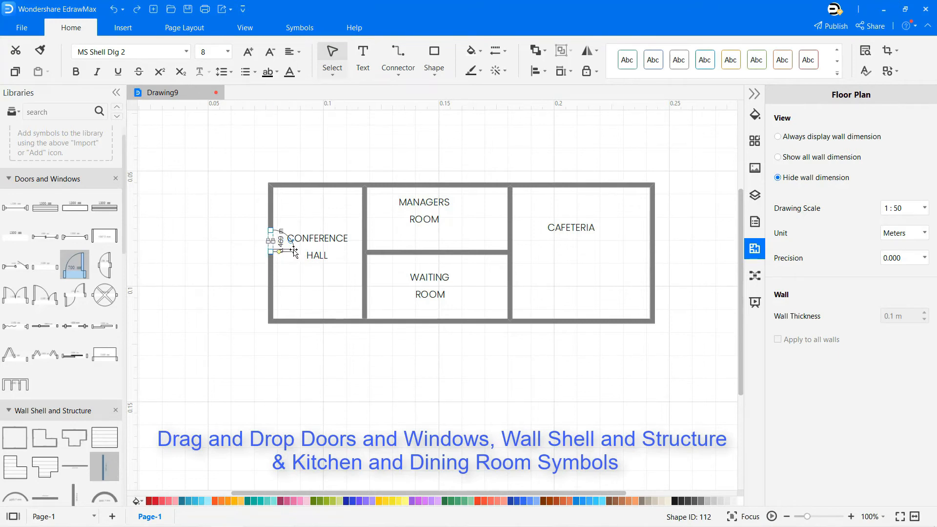
{"action": "left_click", "coordinate": [292, 283]}
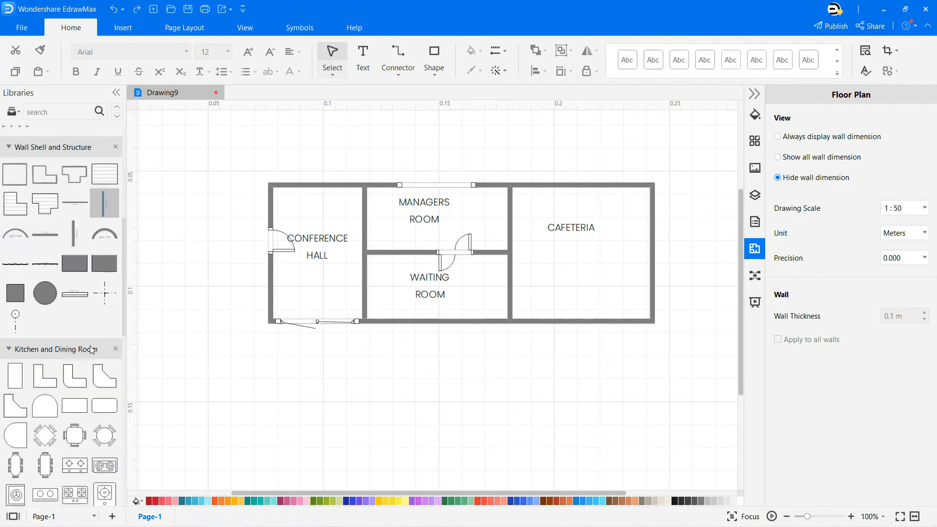
{"action": "scroll", "scroll_direction": "down", "scroll_amount": 3}
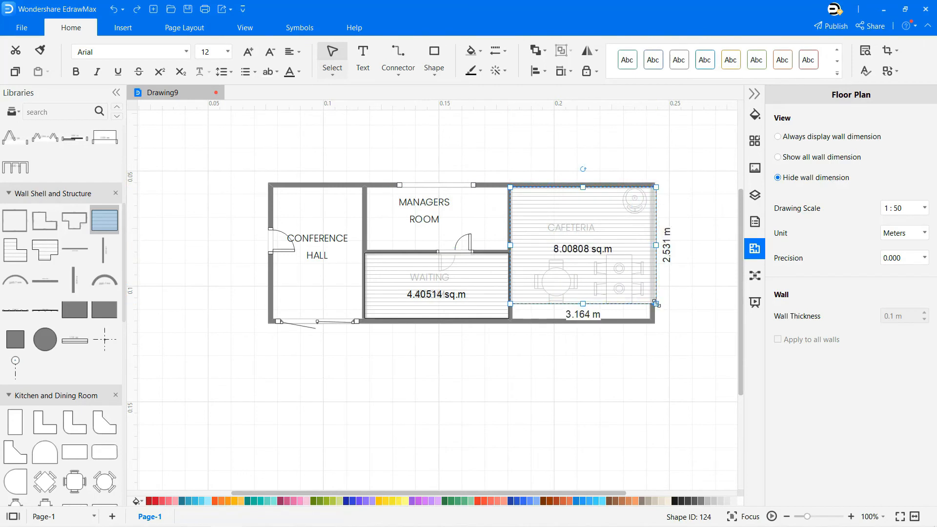
Stretch the Cafeteria area symbol to fill the room, then go to the template gallery
{"action": "left_click_drag", "start_coordinate": [656, 304], "coordinate": [647, 318]}
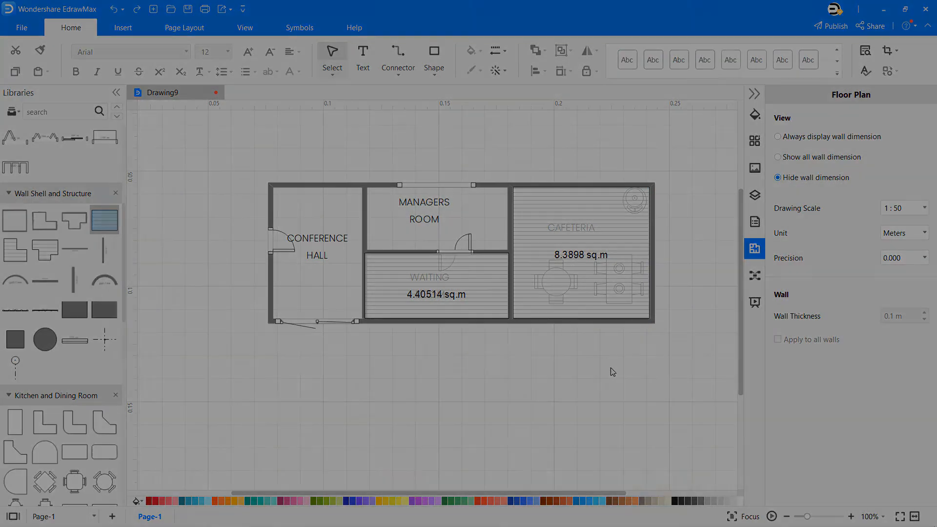
{"action": "left_click", "coordinate": [22, 28]}
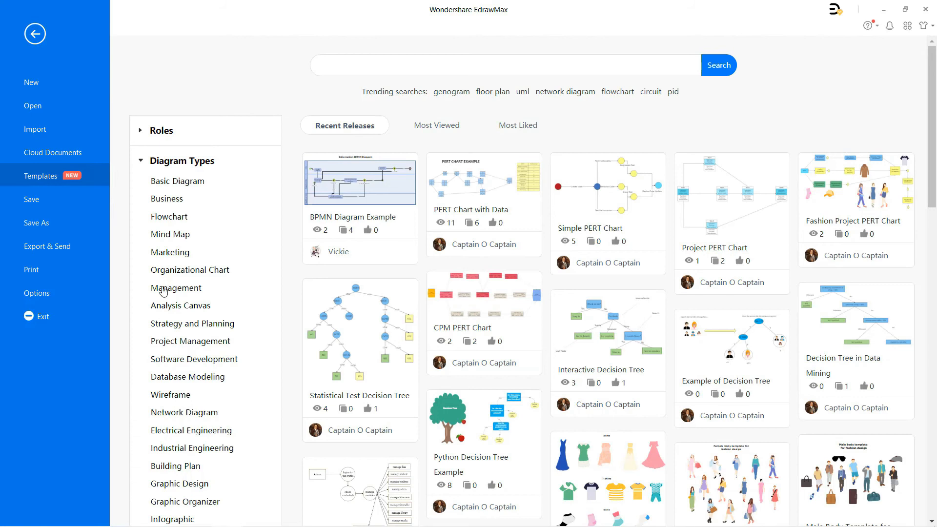
Filter templates to Building Plan > Floor Plan and browse the floor plan examples
{"action": "scroll", "scroll_direction": "down", "scroll_amount": 3}
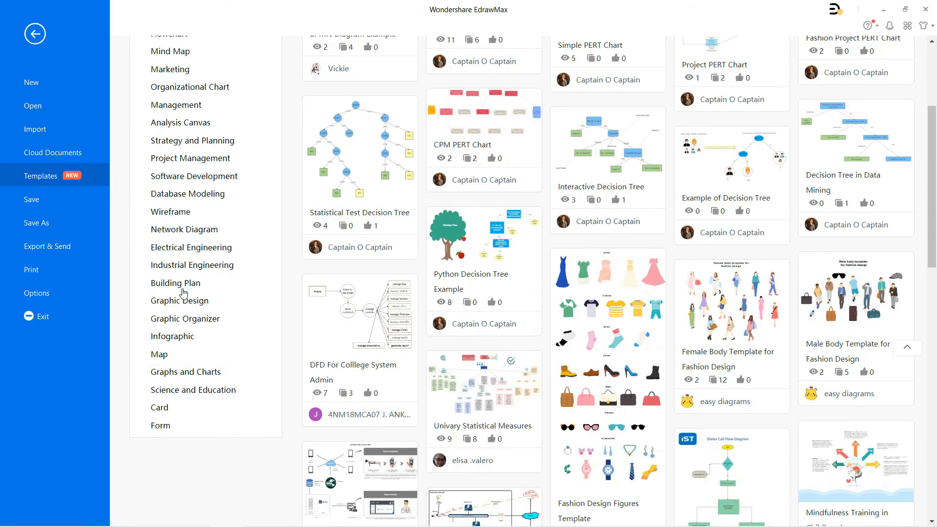
{"action": "left_click", "coordinate": [175, 283]}
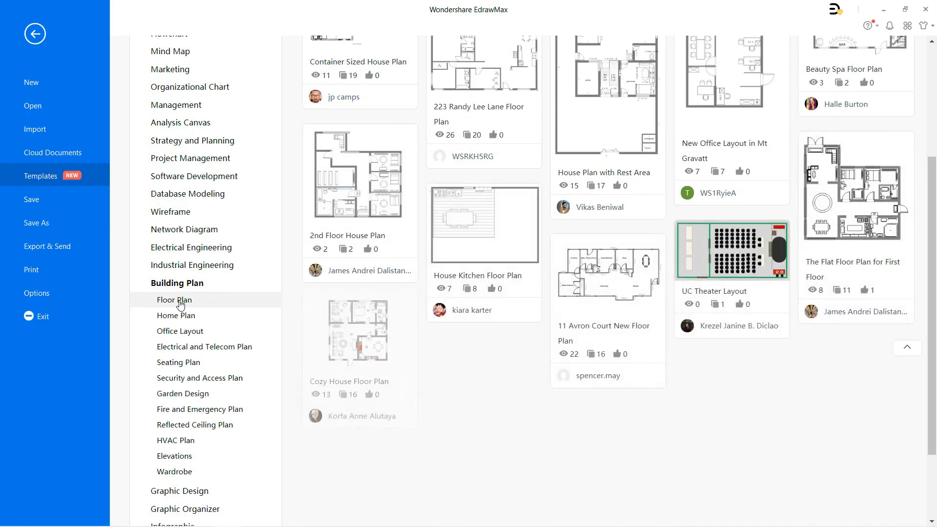
{"action": "scroll", "scroll_direction": "down", "scroll_amount": 3}
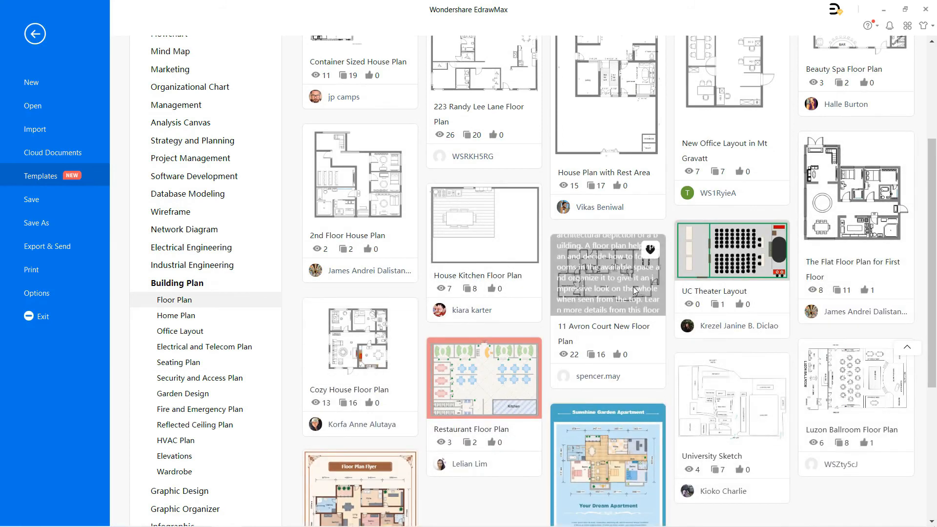
{"action": "scroll", "scroll_direction": "down", "scroll_amount": 3}
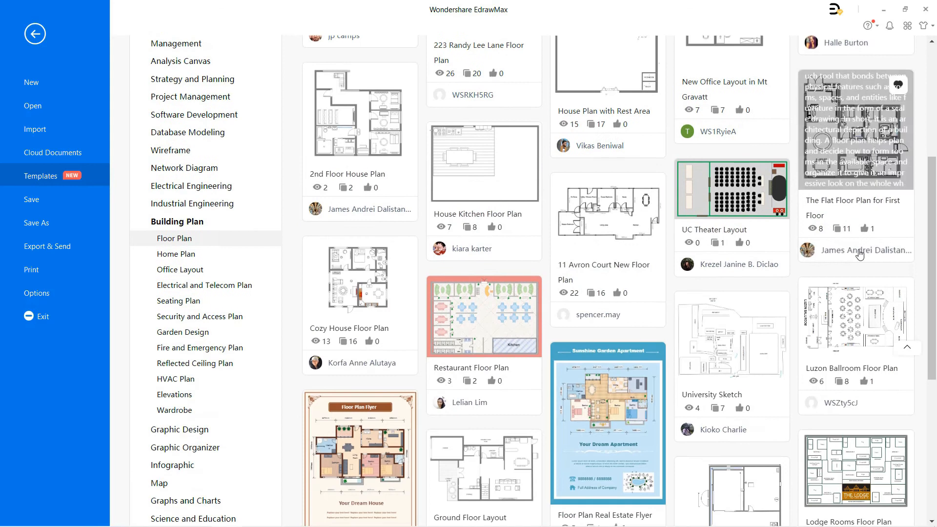
{"action": "scroll", "scroll_direction": "down", "scroll_amount": 3}
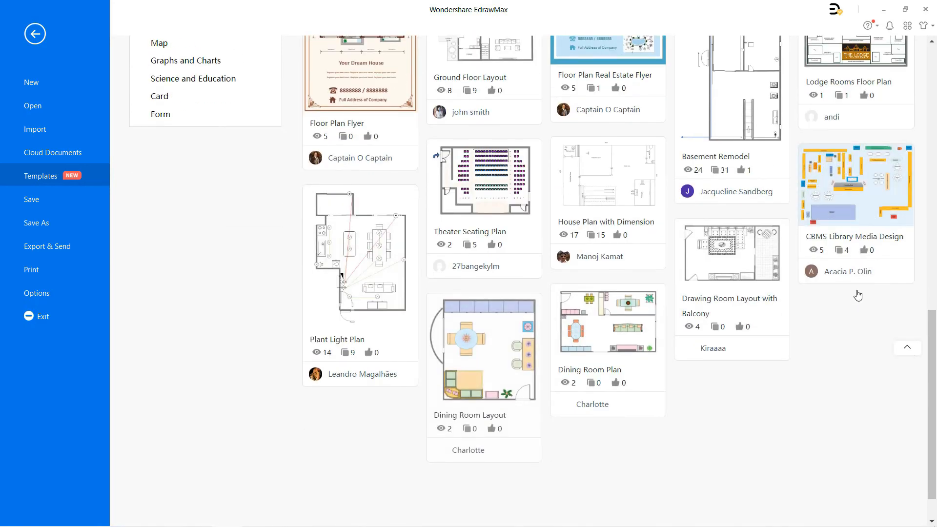
{"action": "scroll", "scroll_direction": "down", "scroll_amount": 3}
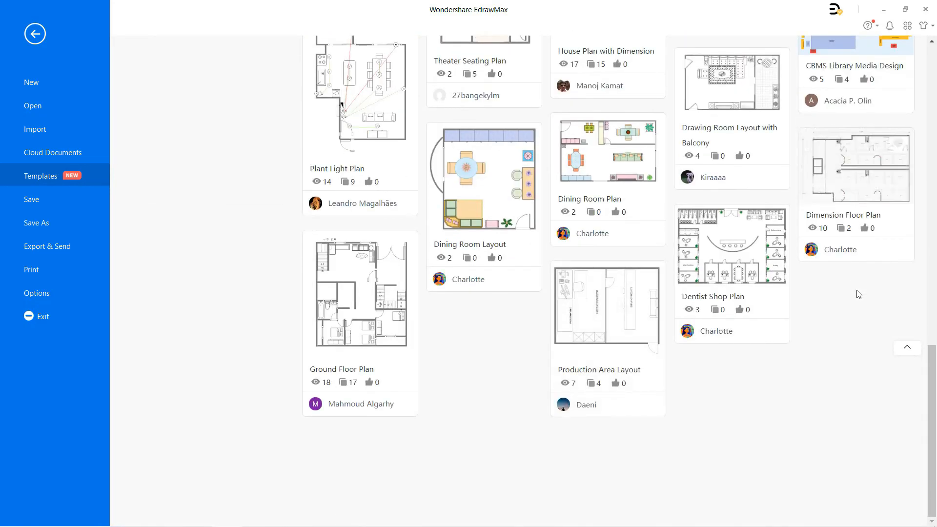